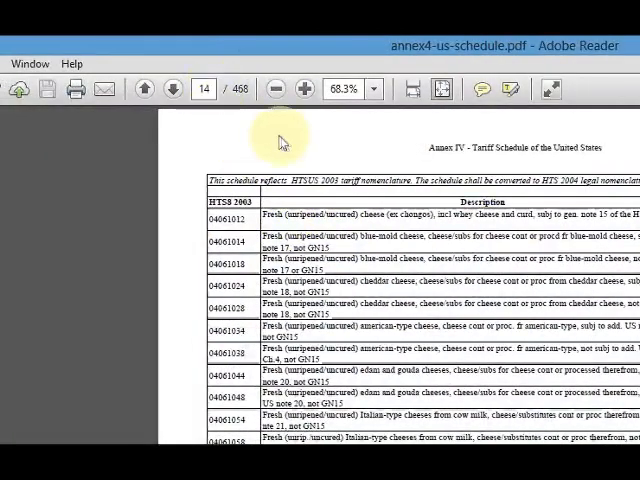
pyautogui.moveTo(280, 140)
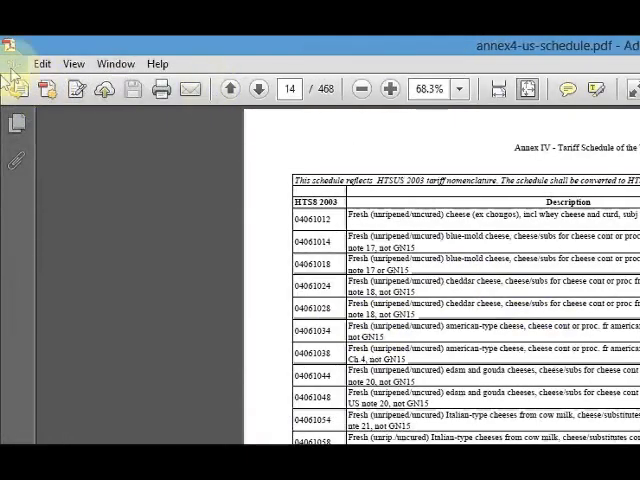
# Step: Start a print job to the Adobe PDF printer for pages 366-386 of the tariff schedule
pyautogui.click(16, 58)
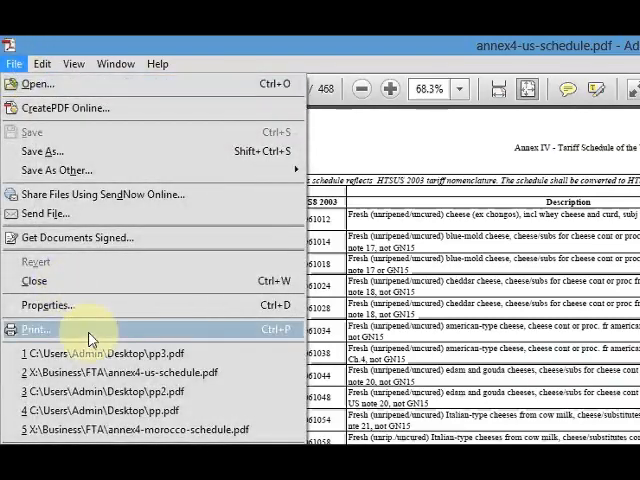
pyautogui.click(36, 328)
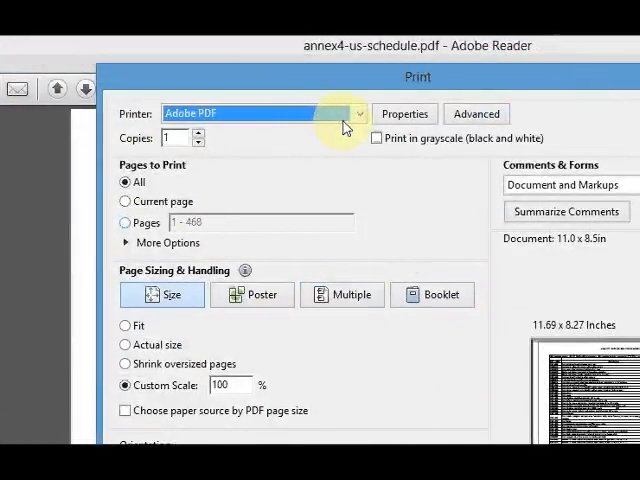
pyautogui.click(356, 112)
pyautogui.write('366- 386')
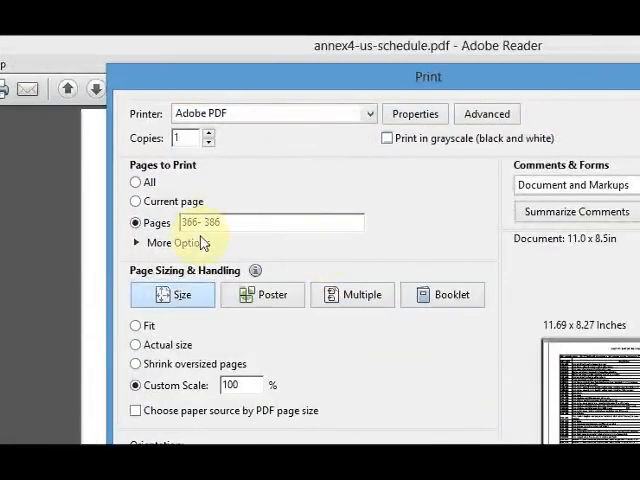
pyautogui.scroll(-3)
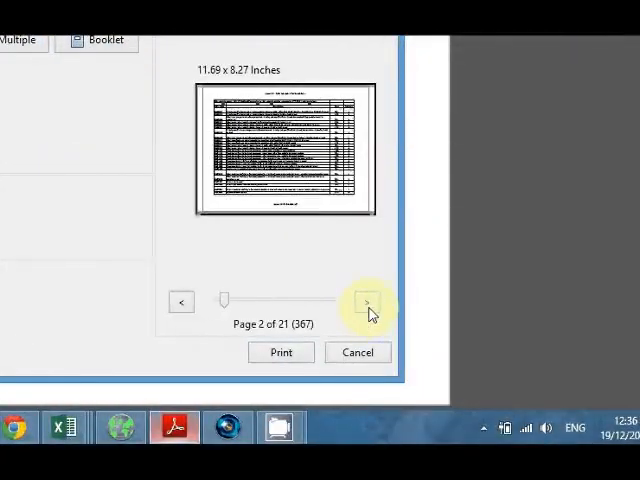
# Step: Print the 21-page range to a new PDF named pp78.pdf
pyautogui.click(280, 352)
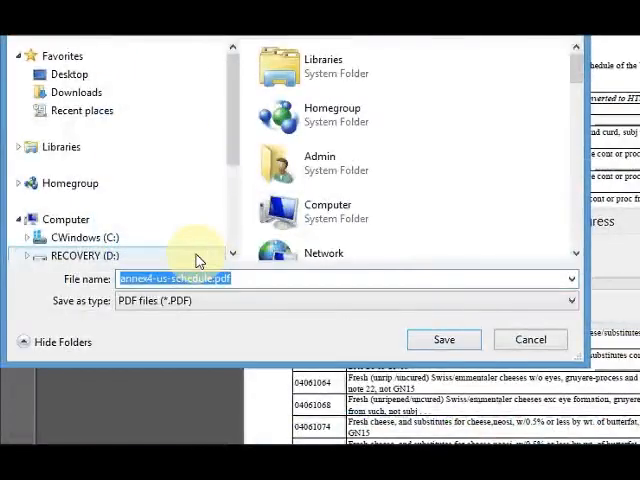
pyautogui.write('pp7')
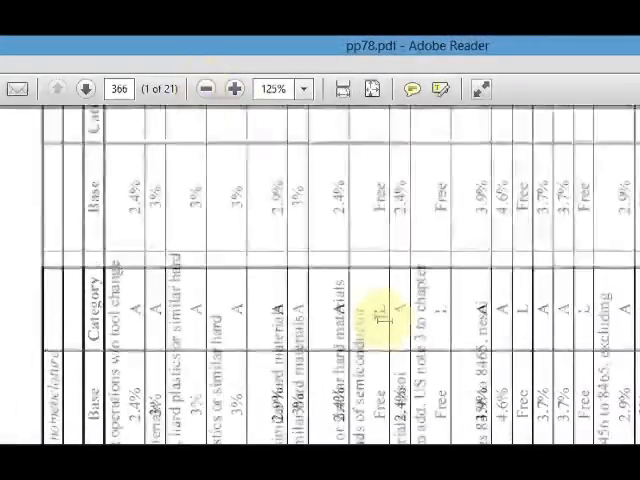
# Step: Page through pp78.pdf, rotate the view clockwise and zoom out to about 33% to see several pages
pyautogui.click(256, 88)
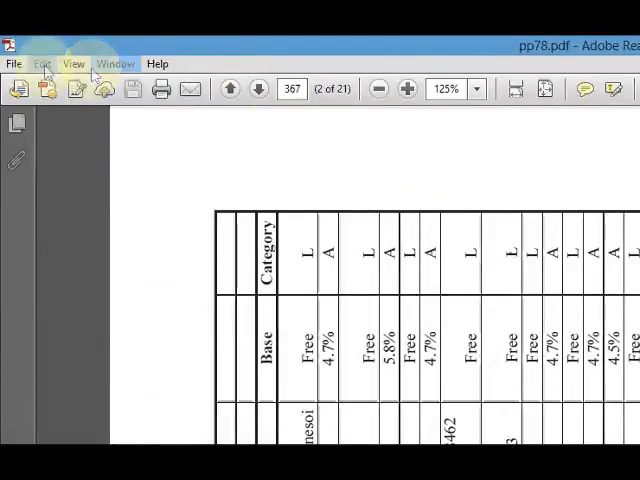
pyautogui.click(72, 60)
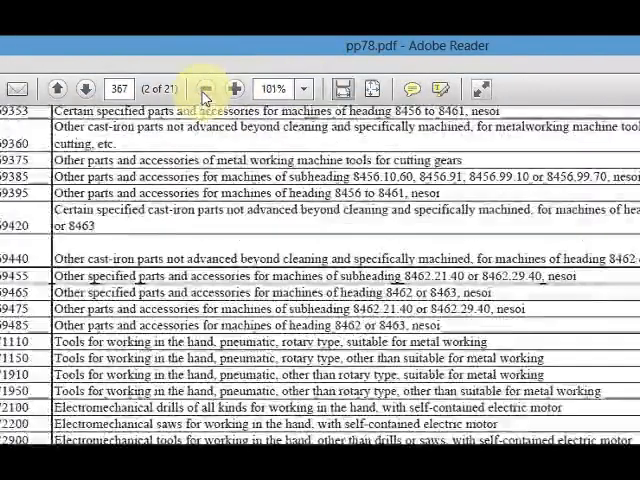
pyautogui.click(200, 92)
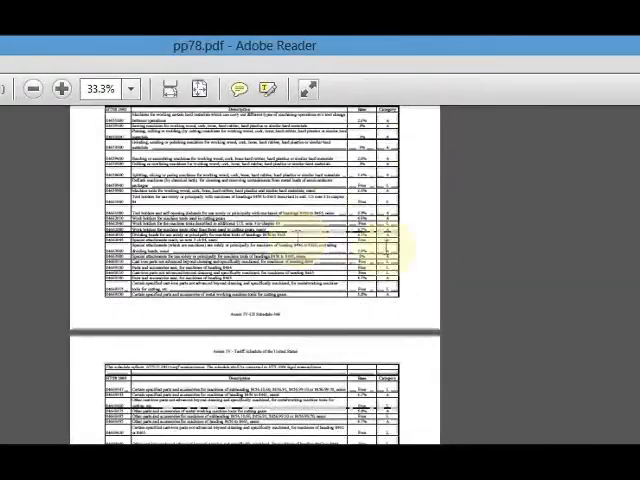
pyautogui.scroll(-3)
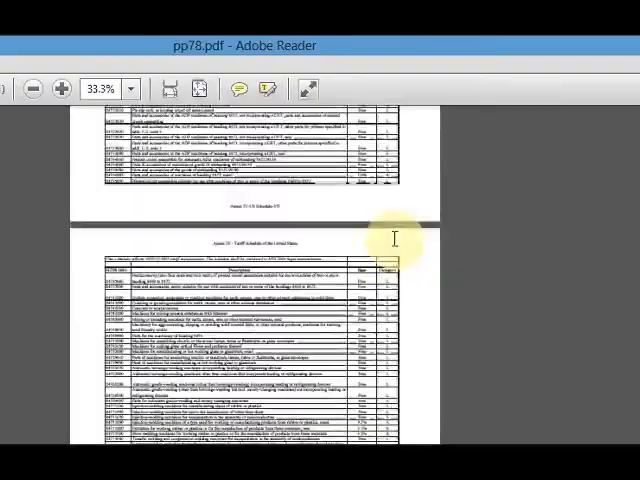